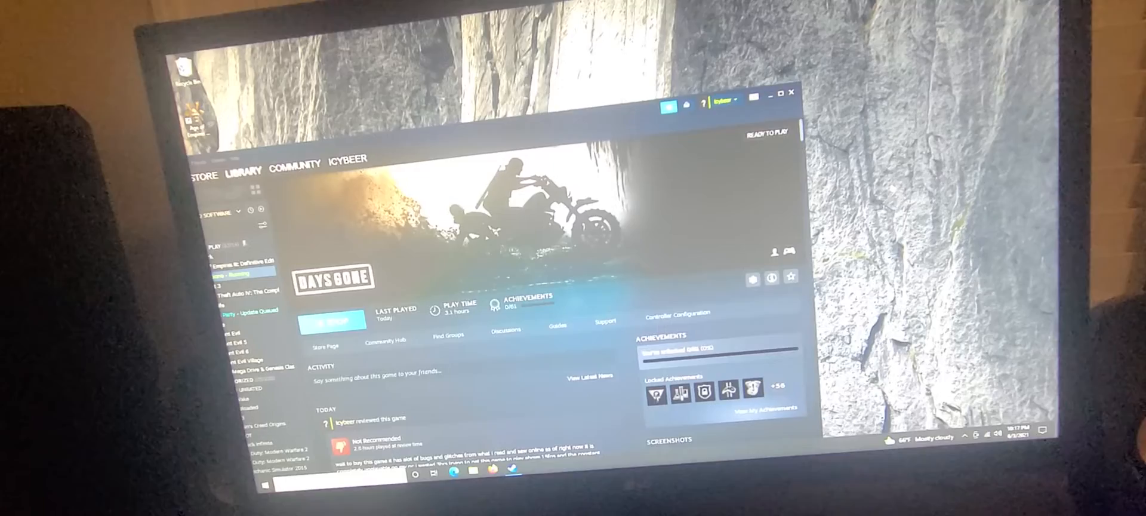
# Step: Launch Days Gone from its Steam library page via Play
pyautogui.click(333, 318)
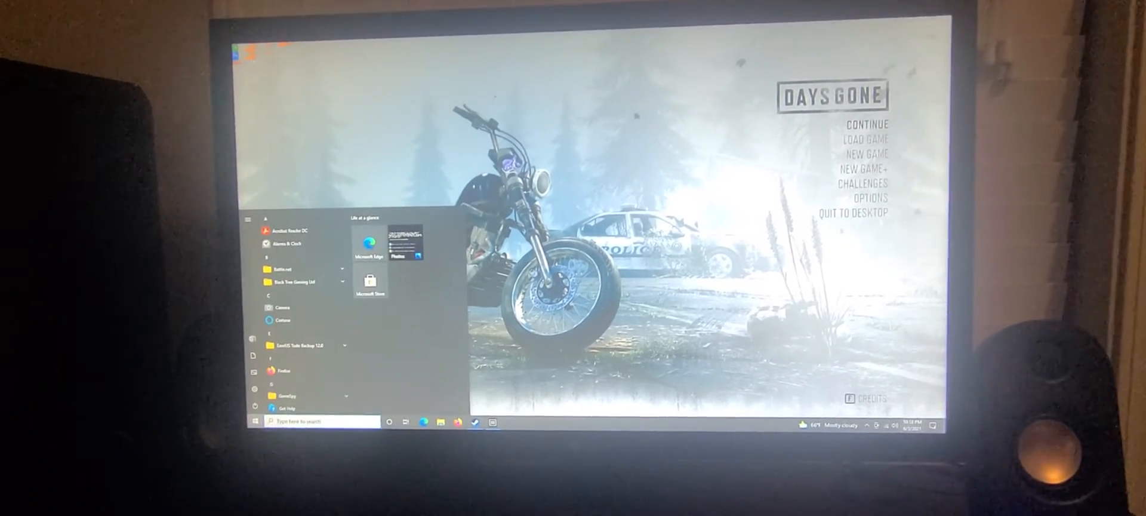
# Step: Bring up the taskbar speaker icon's sound context menu over the Days Gone title screen
pyautogui.rightClick(876, 430)
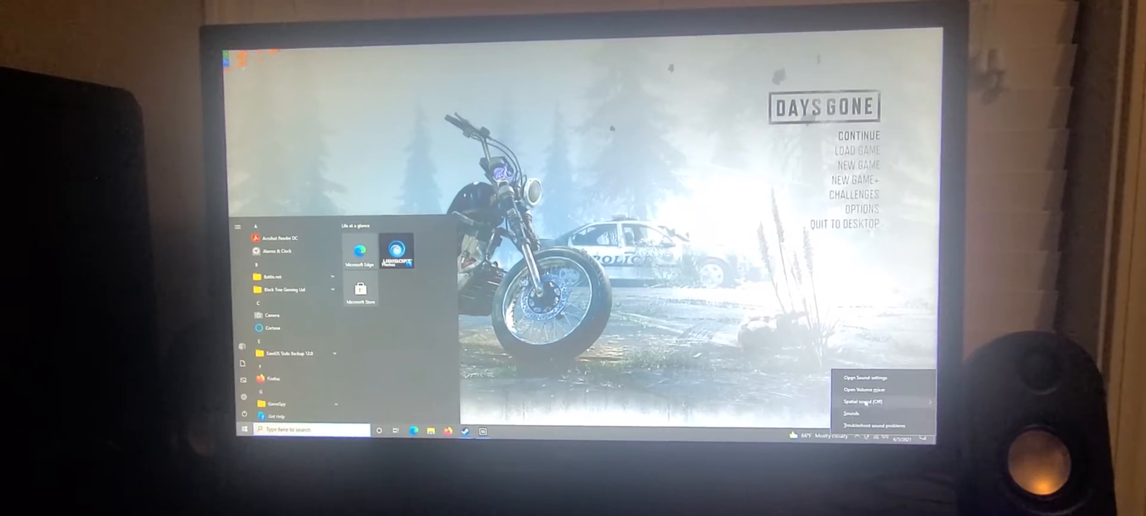